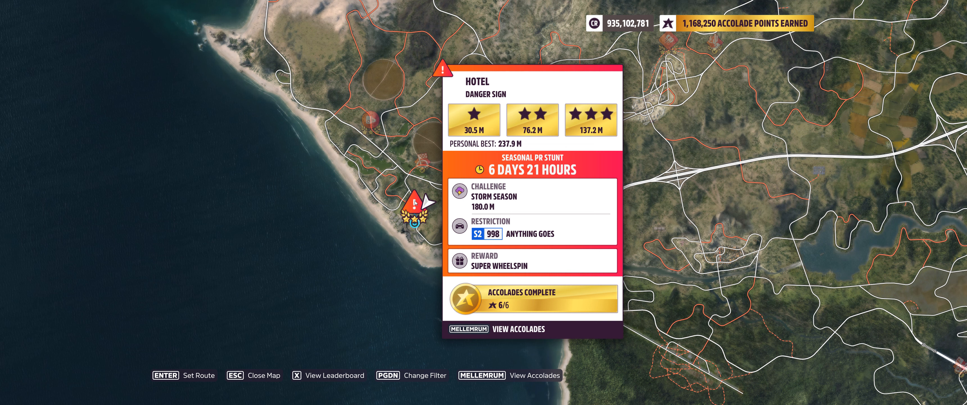
Step: Close the map and drive the Koenigsegg Jesko toward the Hotel danger sign jump
key(escape)
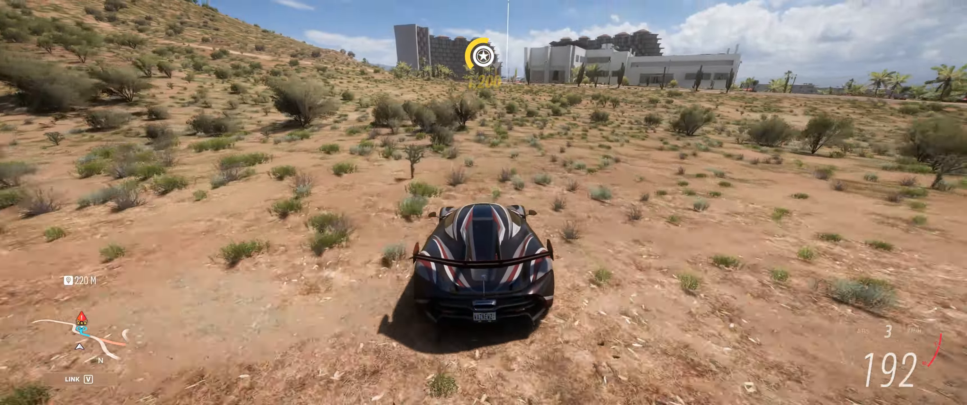
key(w)
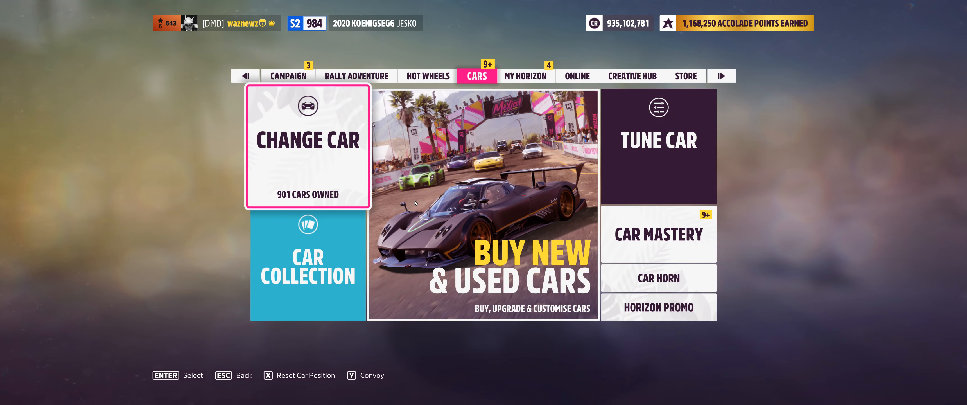
Step: Search S2 tunes for the 2020 Koenigsegg Jesko and list the 'Dirt Traps' result
click(657, 146)
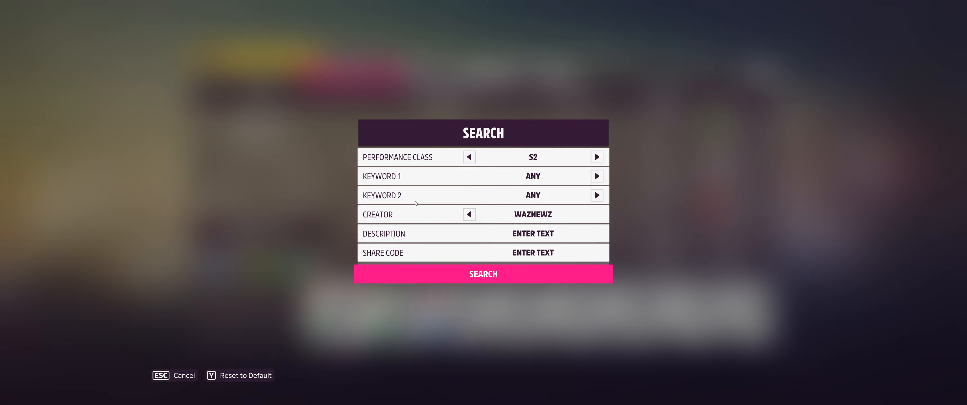
click(483, 273)
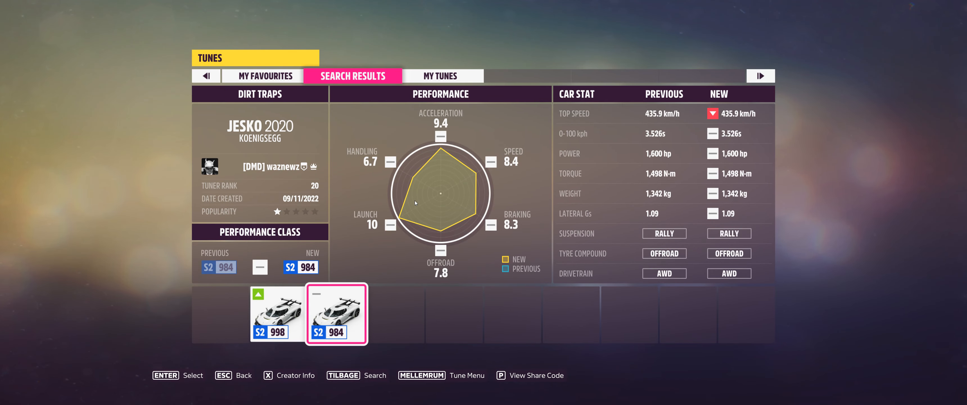